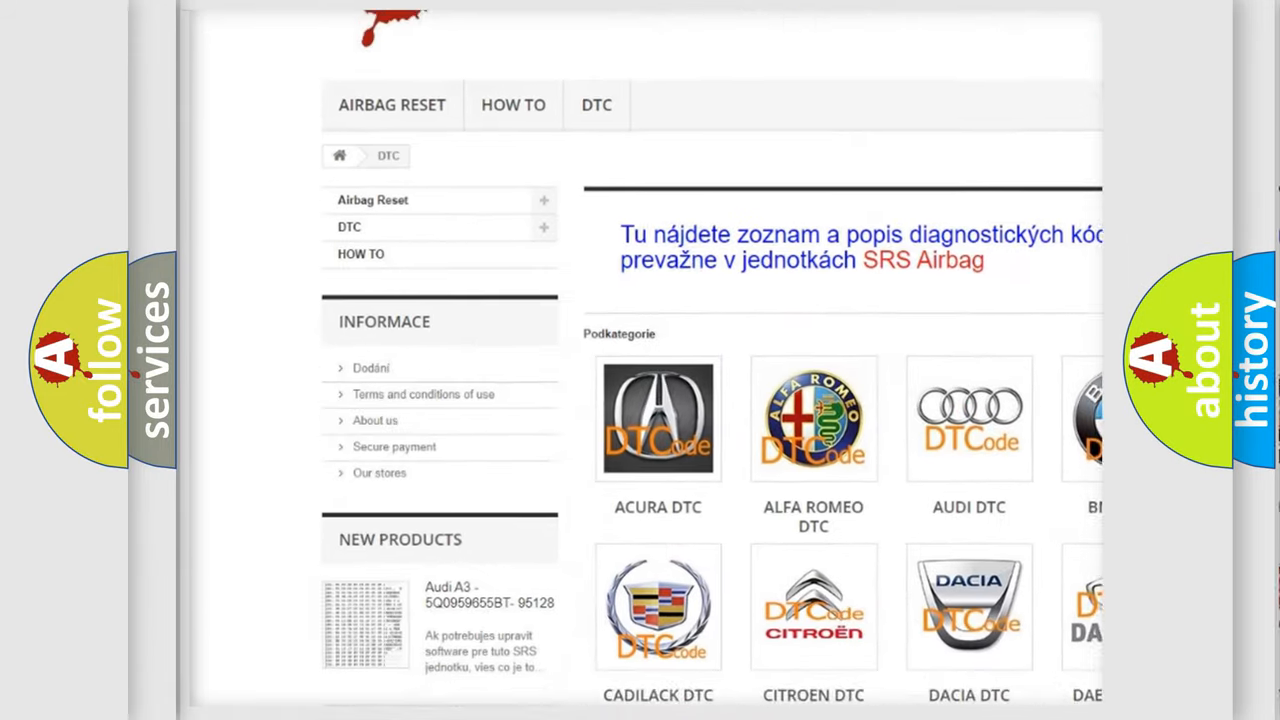
pyautogui.scroll(-3)
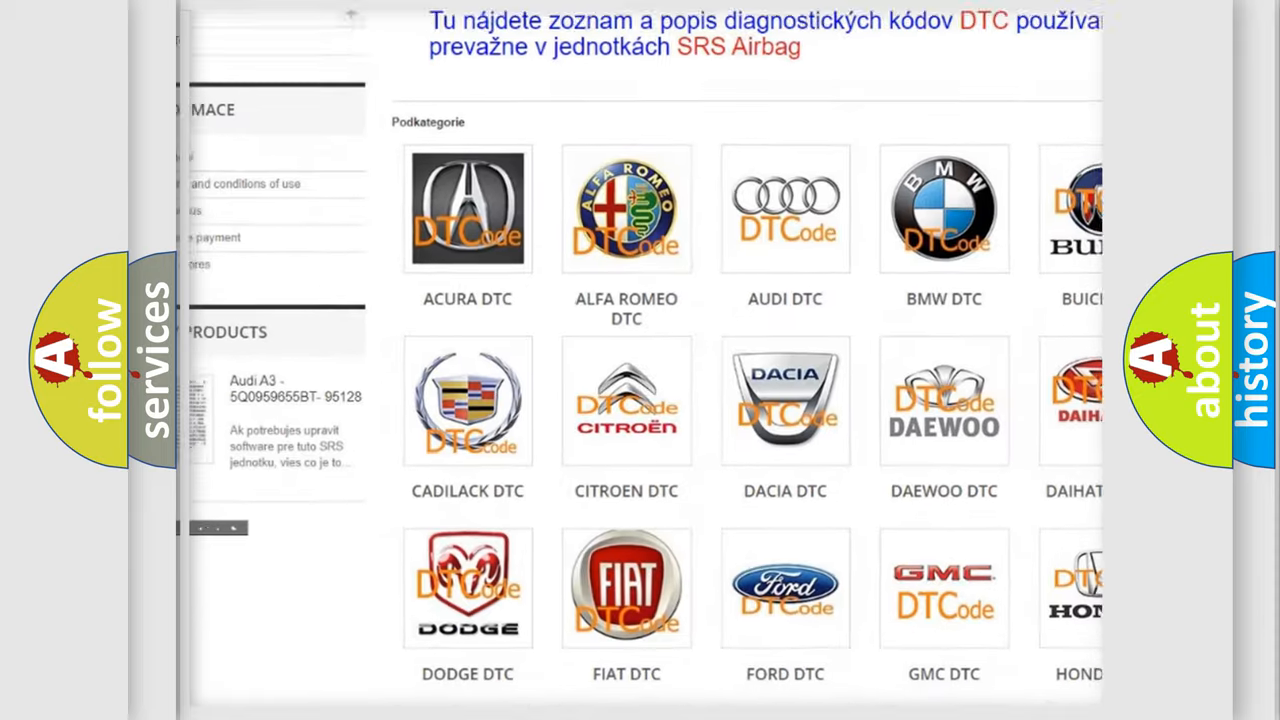
pyautogui.scroll(-3)
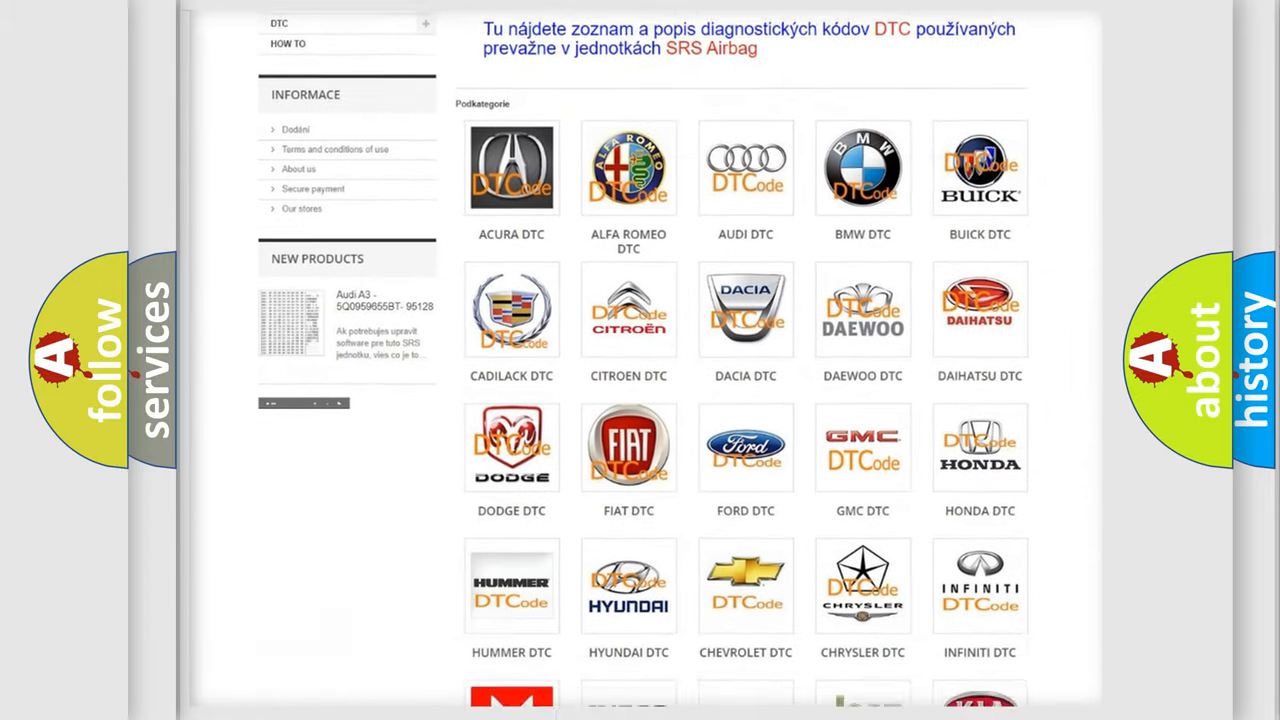
pyautogui.scroll(-3)
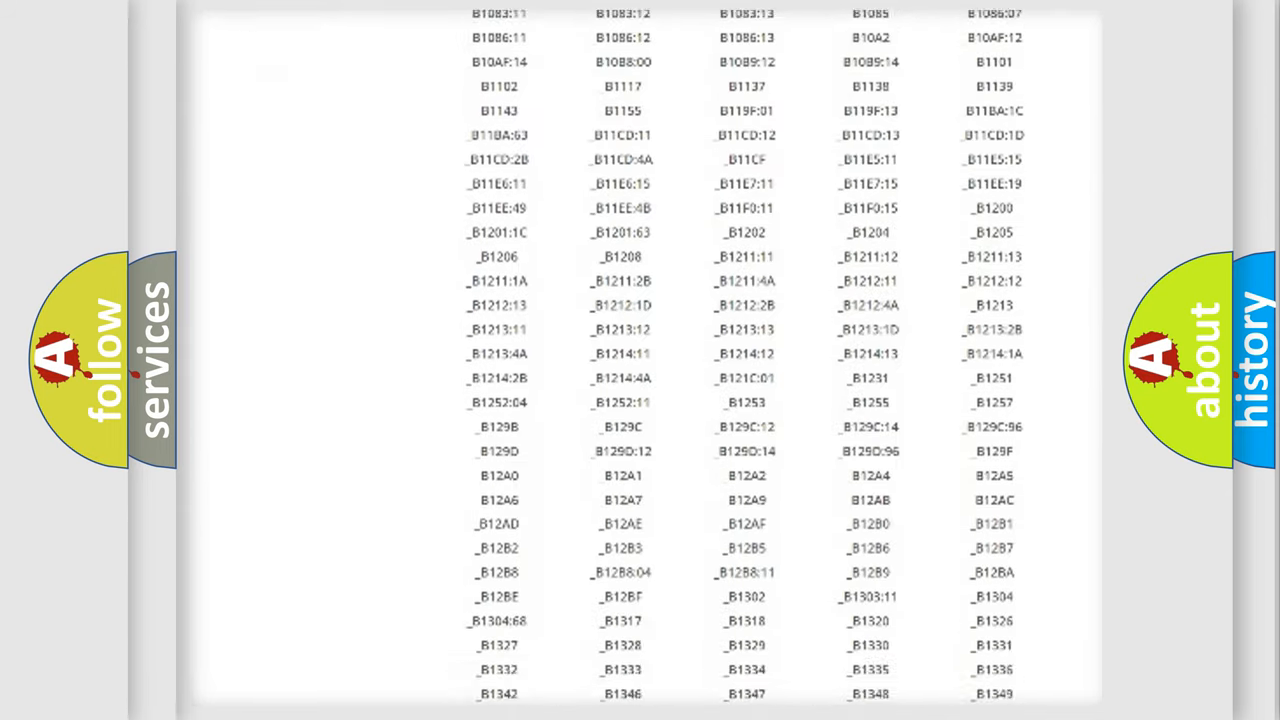
pyautogui.scroll(-3)
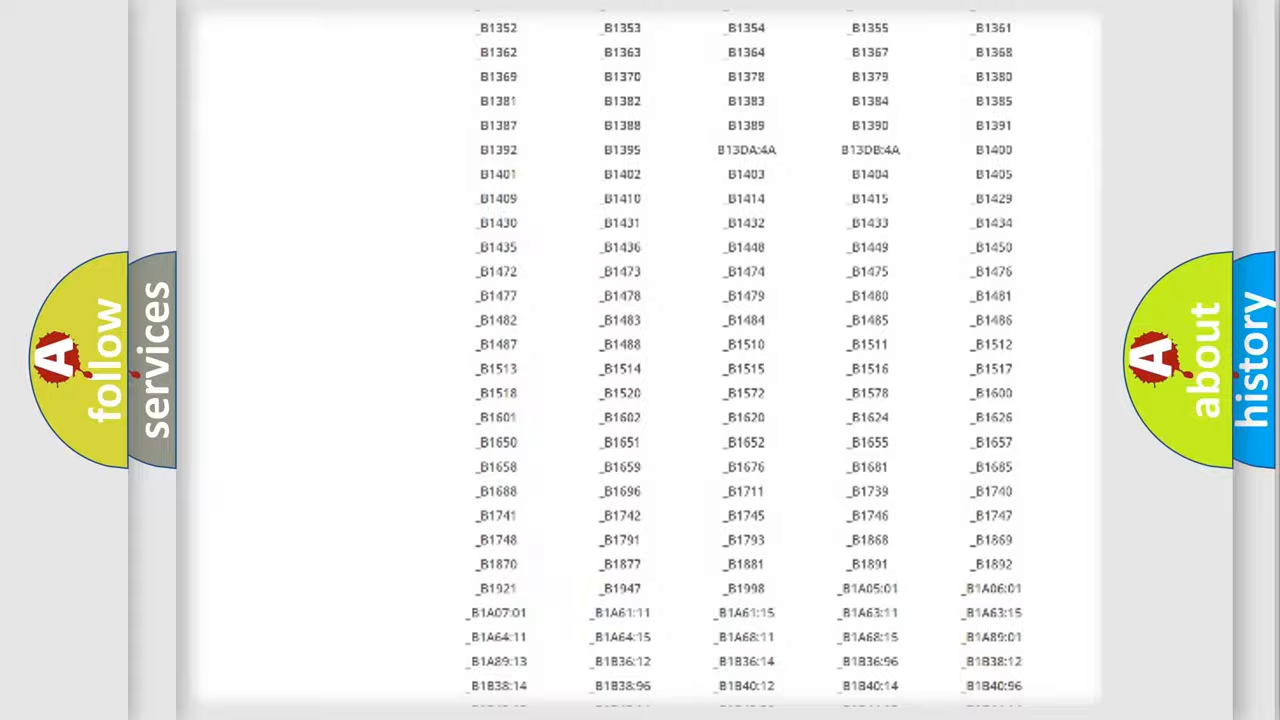